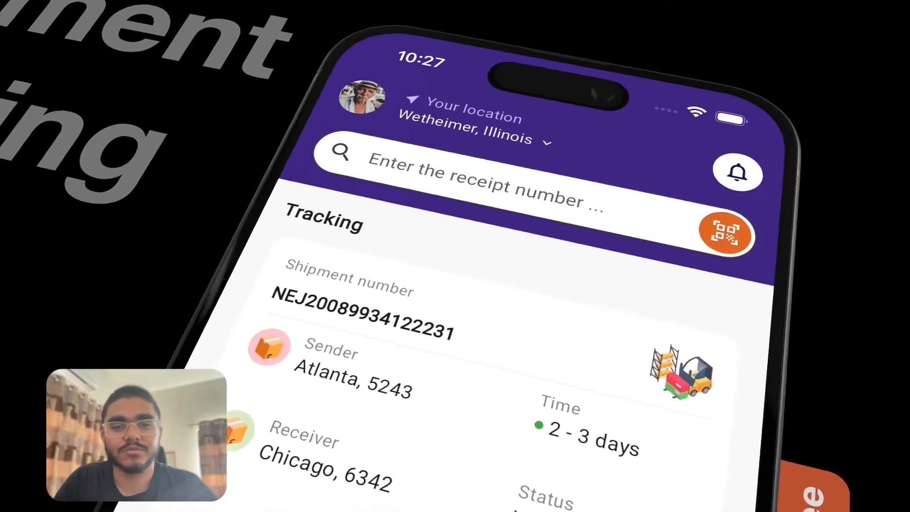
Scroll the mockup and type receipt number '123' into the search field.
scroll("down", 3)
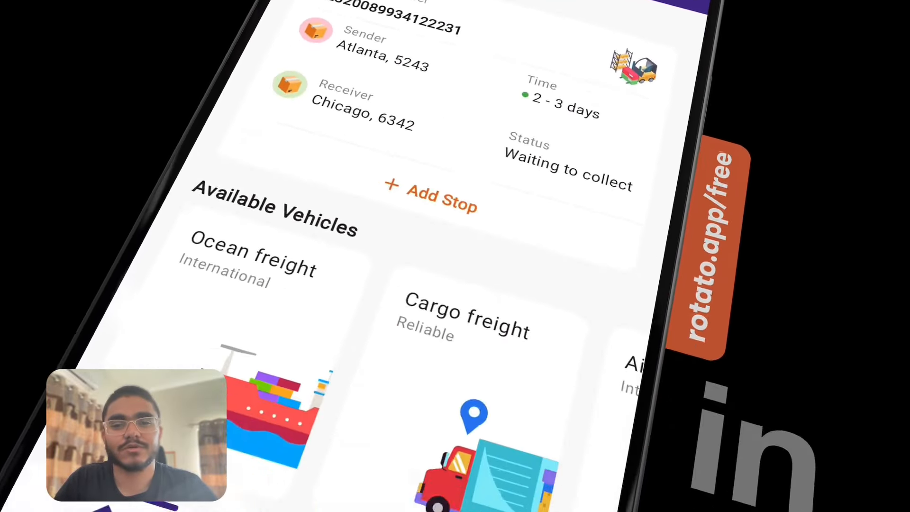
scroll("down", 3)
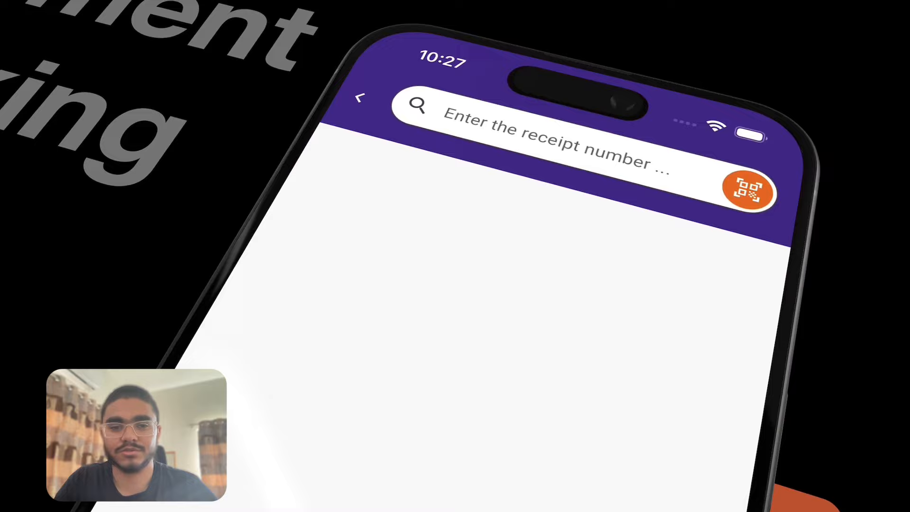
type("12")
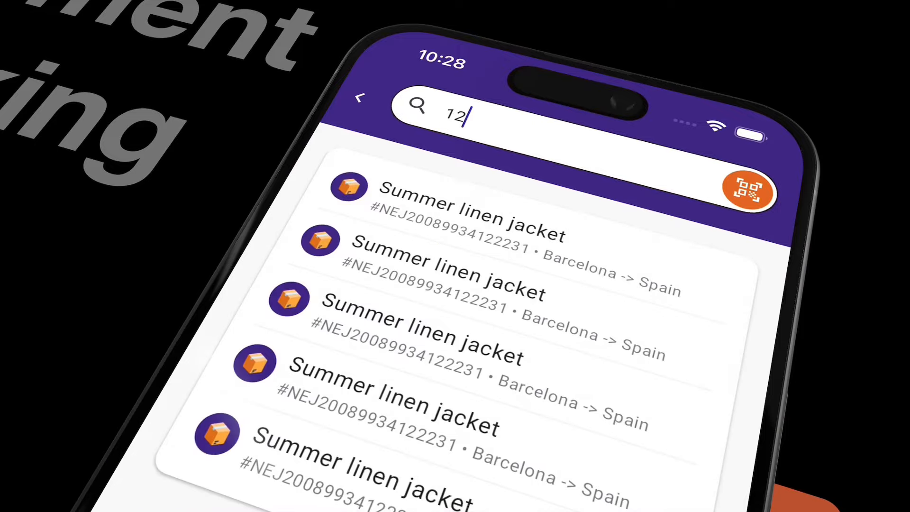
type("3")
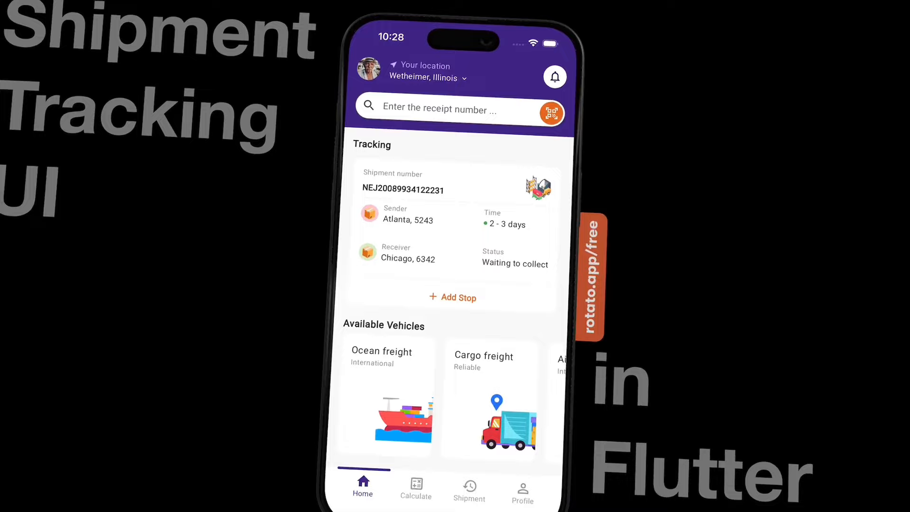
Fill the Calculate form addresses, such as '9th Ace, 2020 street', and submit for an estimate.
left_click(414, 487)
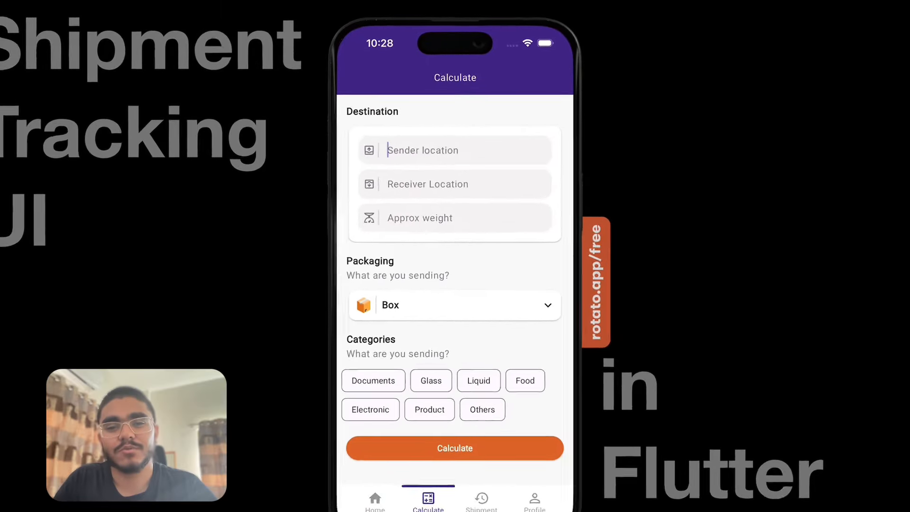
type("9th Ace,")
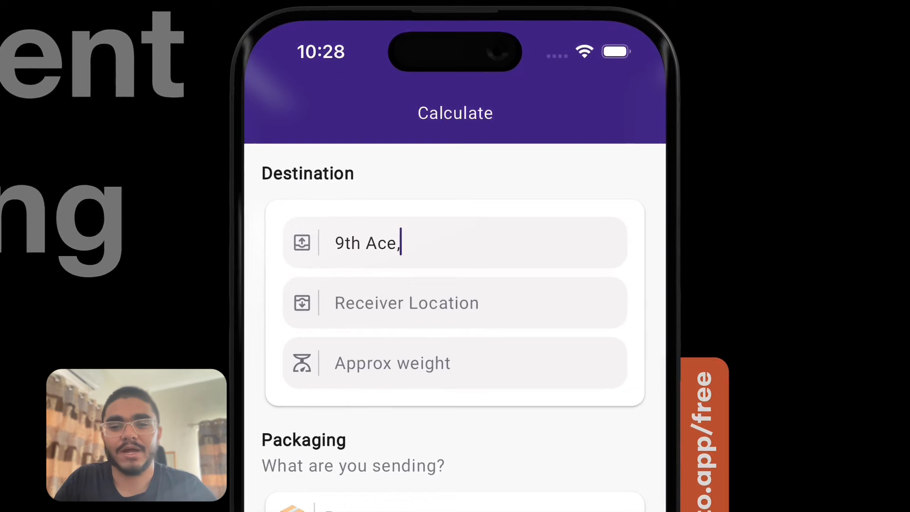
type("202")
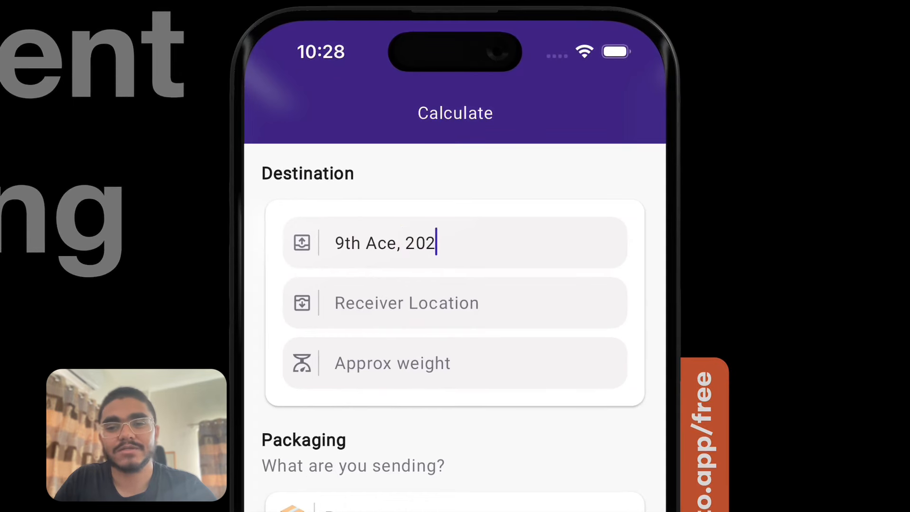
type("0 street")
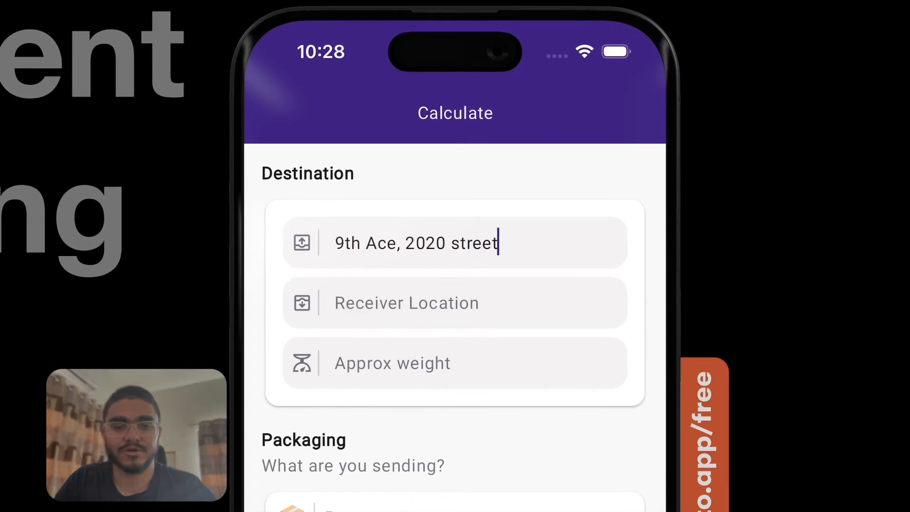
type("10th Ave,")
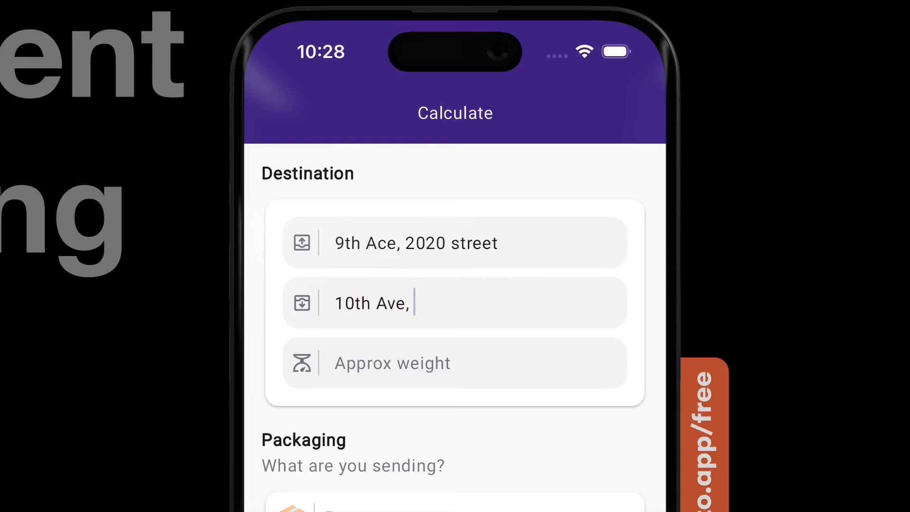
type("2040 street")
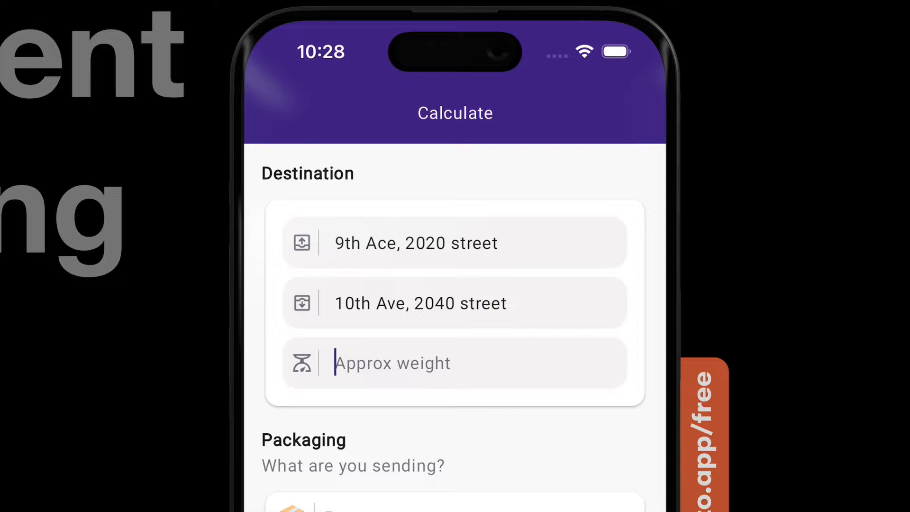
scroll("down", 3)
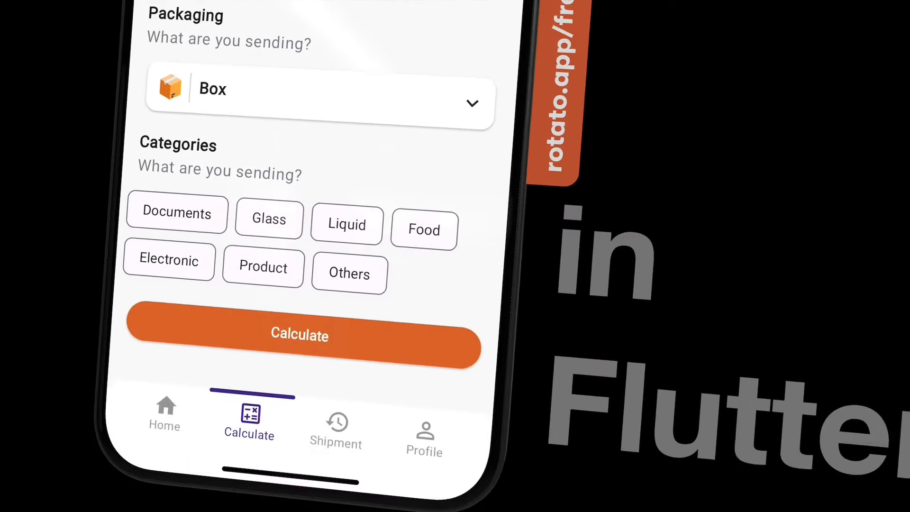
left_click(263, 267)
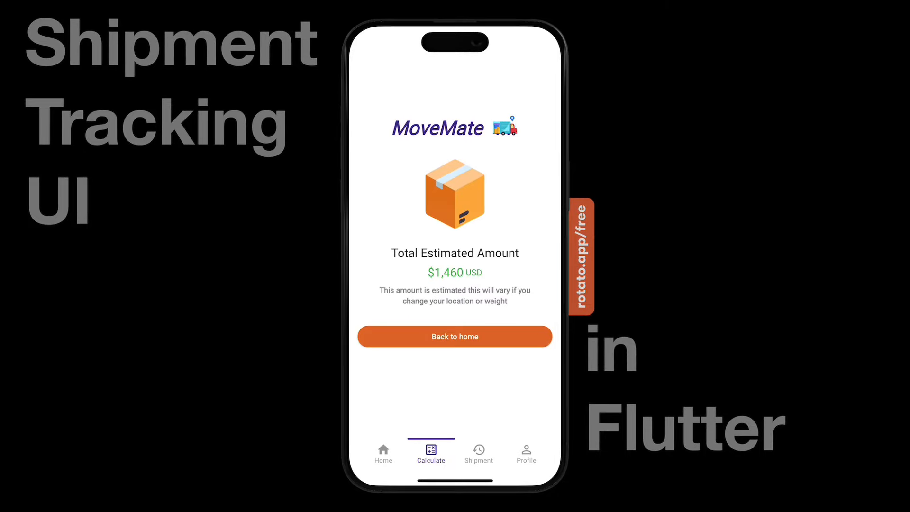
Browse the shipment history screen and switch between tabs.
left_click(478, 452)
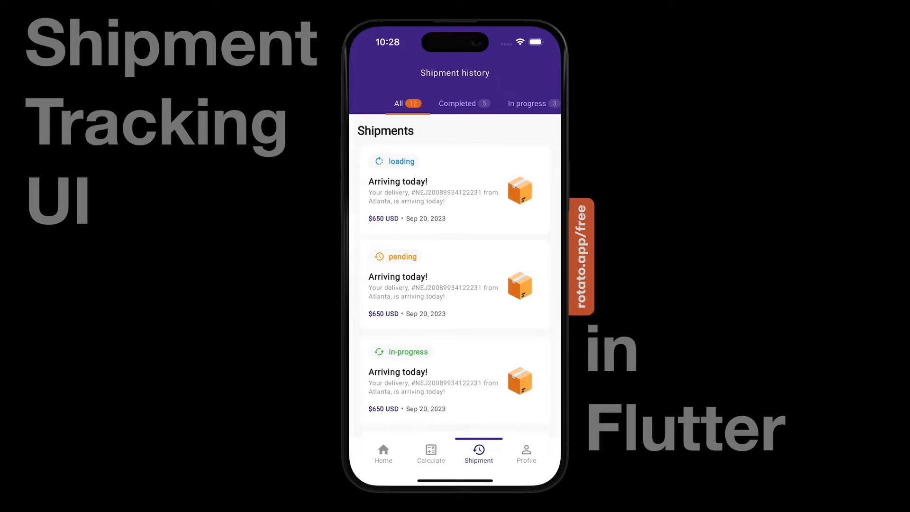
scroll("down", 3)
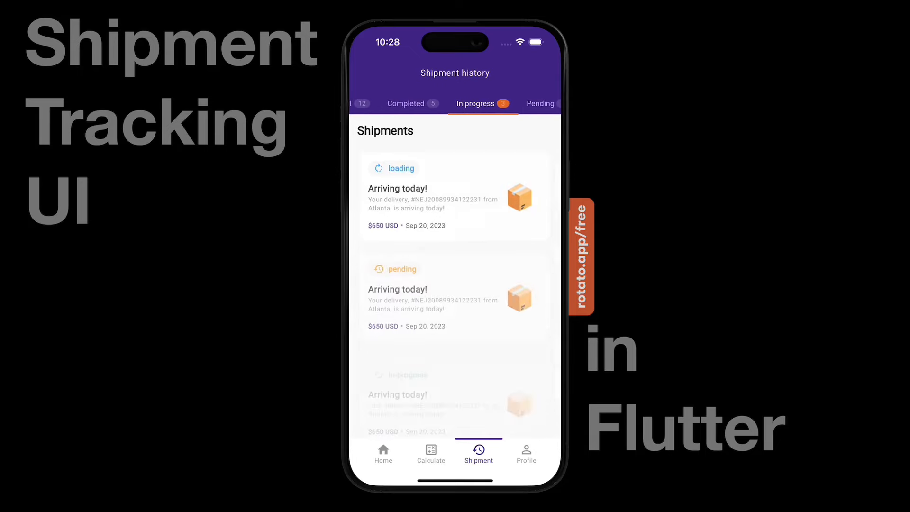
left_click(463, 103)
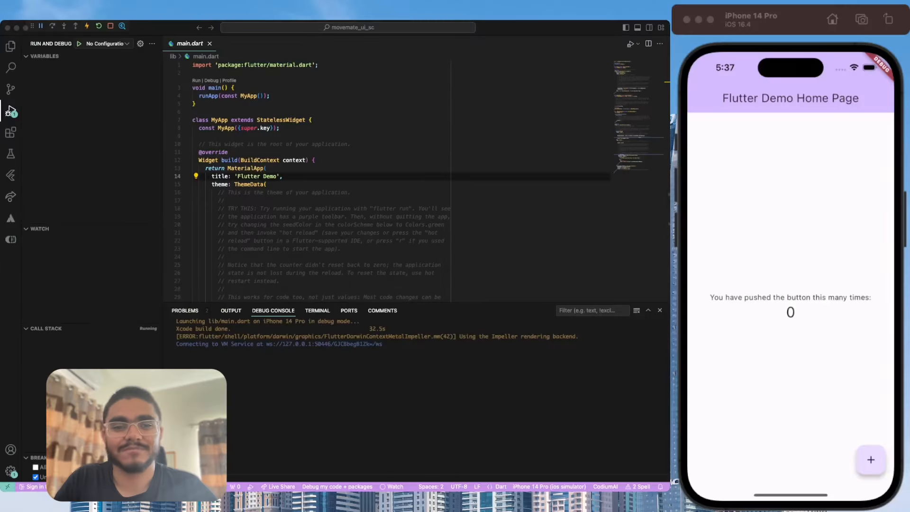
Trim main.dart comments and add countup, google_fonts, lottie and provider to pubspec.yaml.
scroll("down", 3)
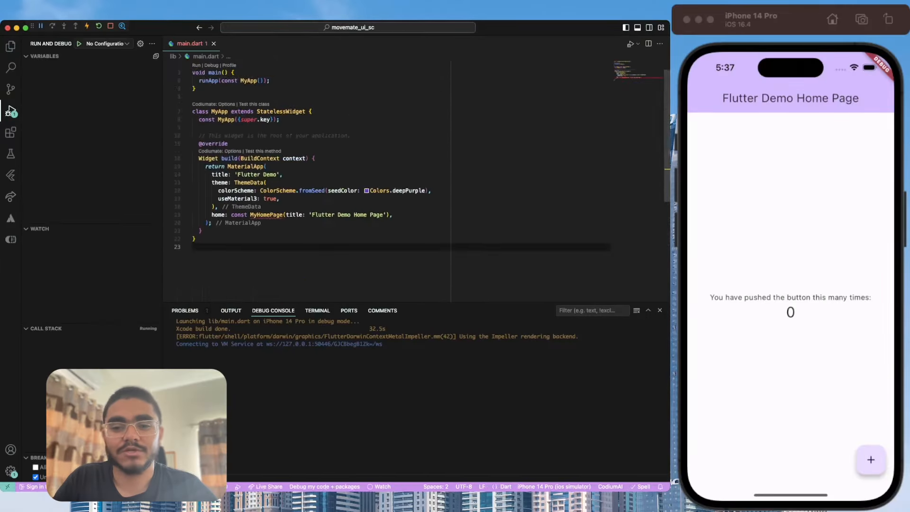
left_click(11, 46)
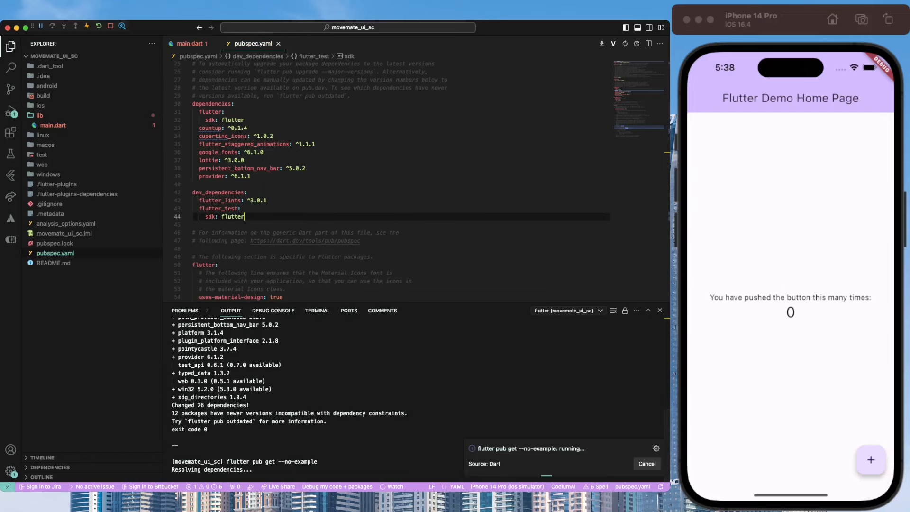
Add require_trailing_commas, prefer_single_quotes and always_use_package_imports lint rules to analysis_options.yaml.
left_click(192, 44)
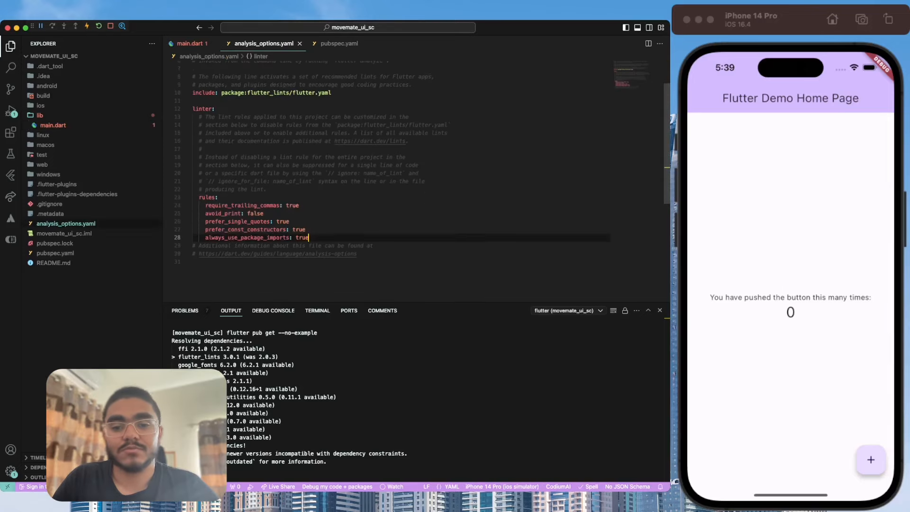
Replace MyHomePage and home in main.dart with theme: AppTheme.light and an empty builder.
left_click(206, 43)
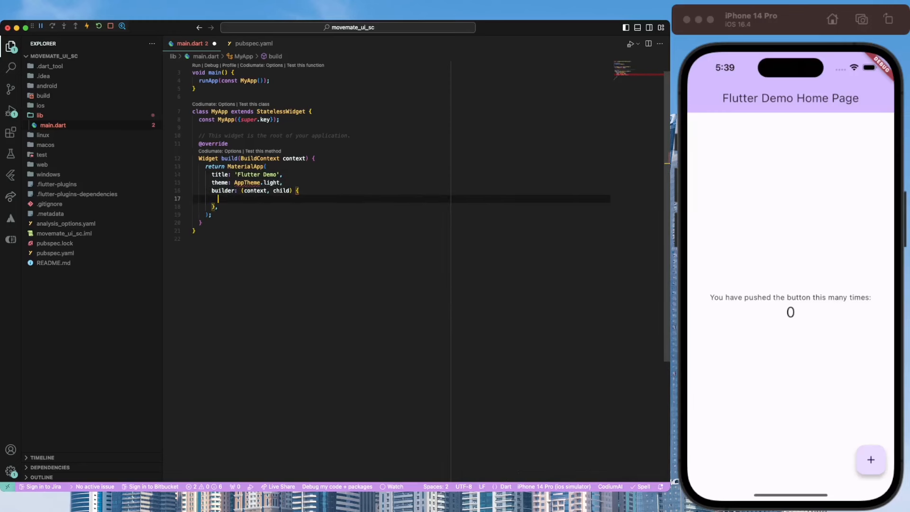
Hide the debug banner and return a PersistentTabView with a controller inside HeroControllerScope.
type("debugShowCheckedModeBanner: false,")
left_click(237, 166)
type(" const")
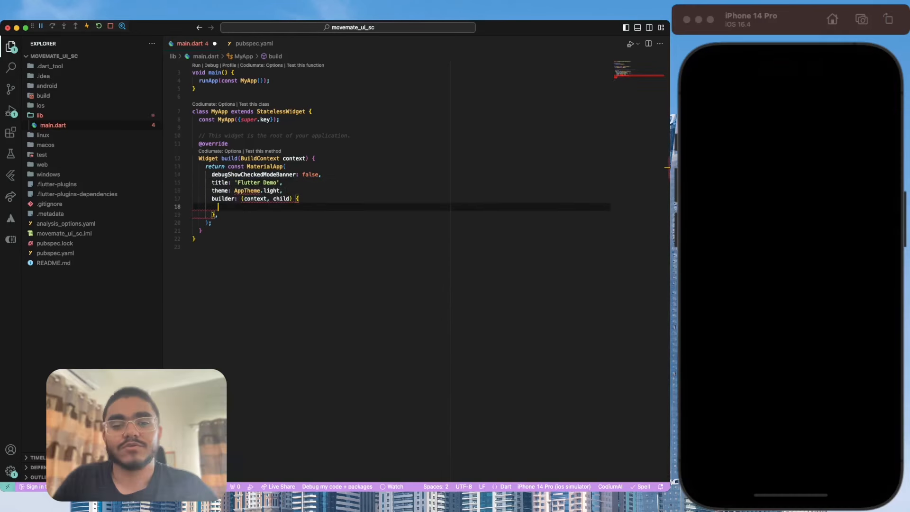
type("PersistentTabController controller =")
type("return")
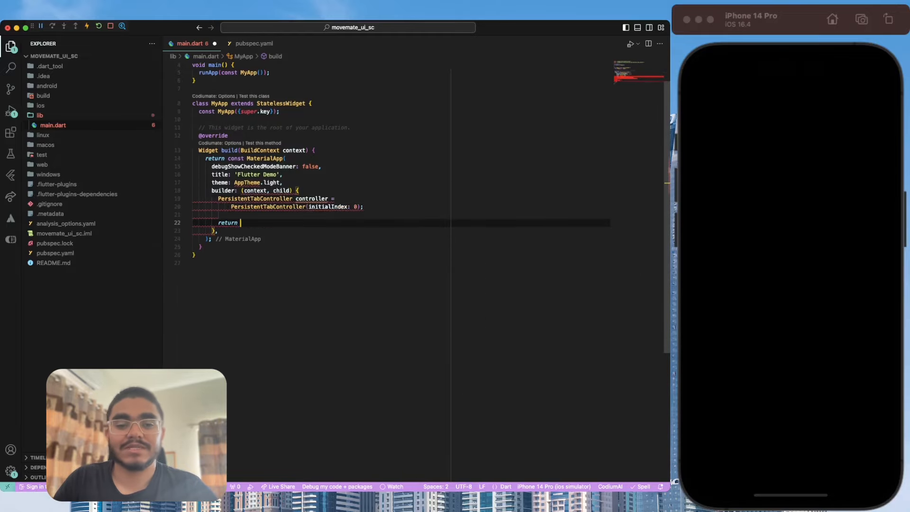
type("HeroControllerScope.none(child: child);")
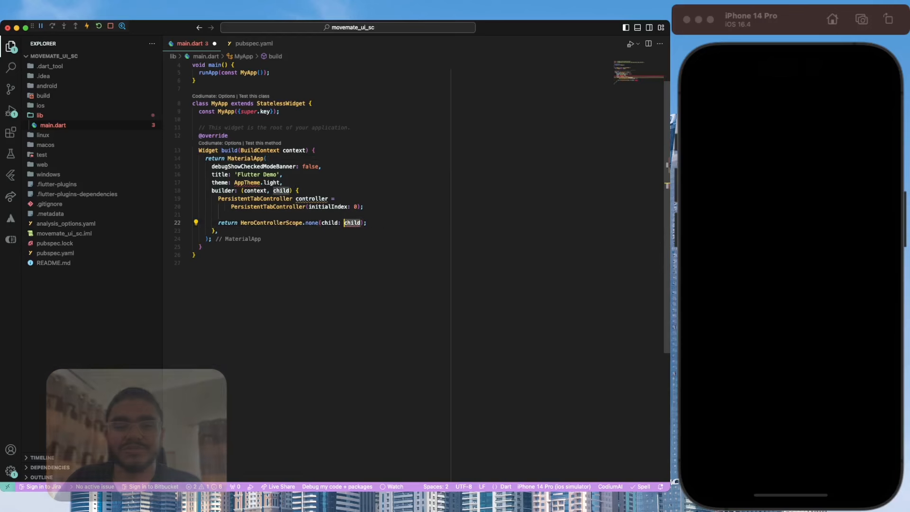
type("PersistentTabView(")
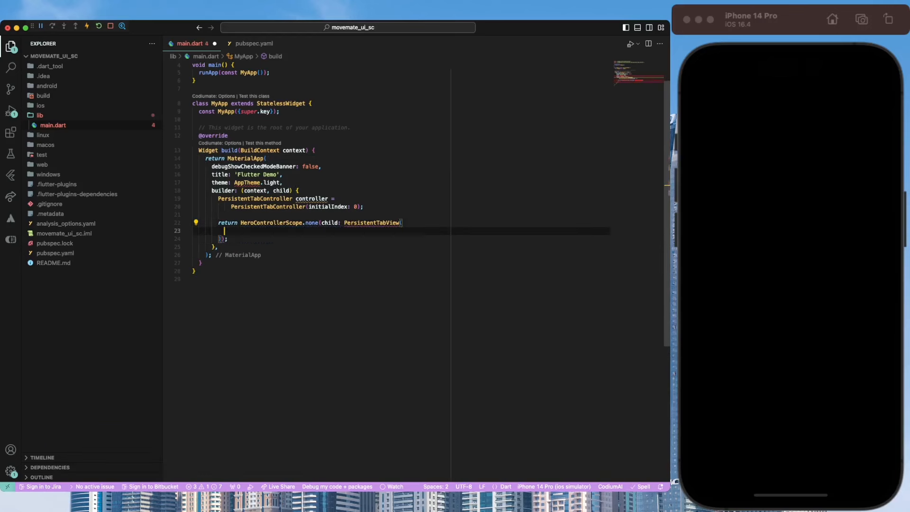
type("context,")
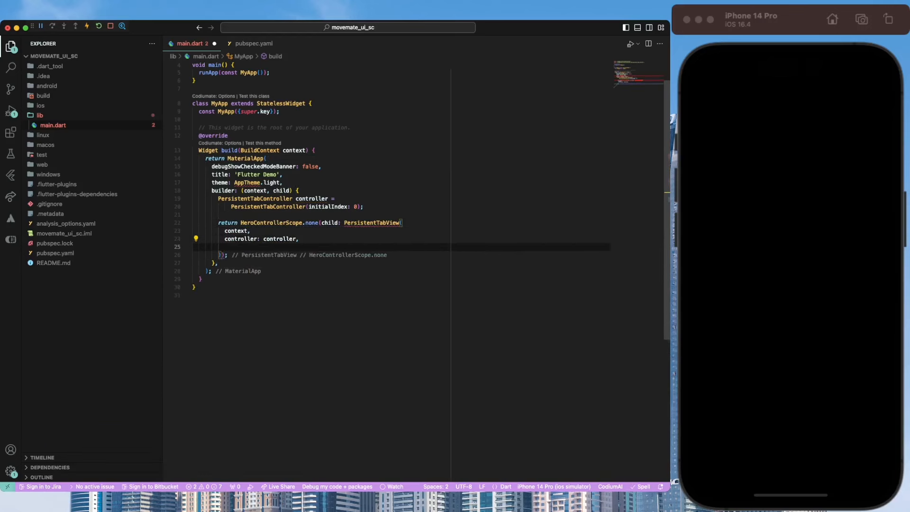
Set screens from _buildScreens, enable back-button handling, pop-all-on-tap, and an easing item animation.
type("screens: [],")
type("backgroundColor: context.colorScheme.onPrima,")
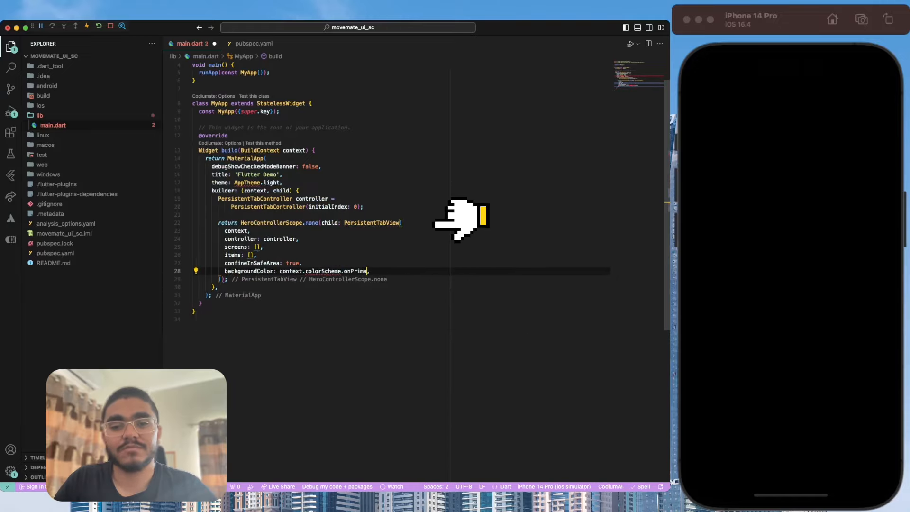
type("handleAndroidBackButtonPress: ,")
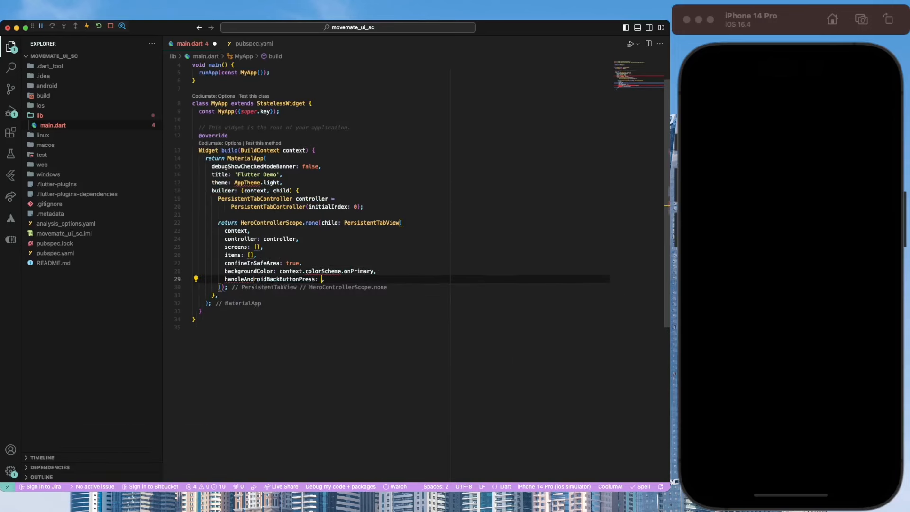
type("true,")
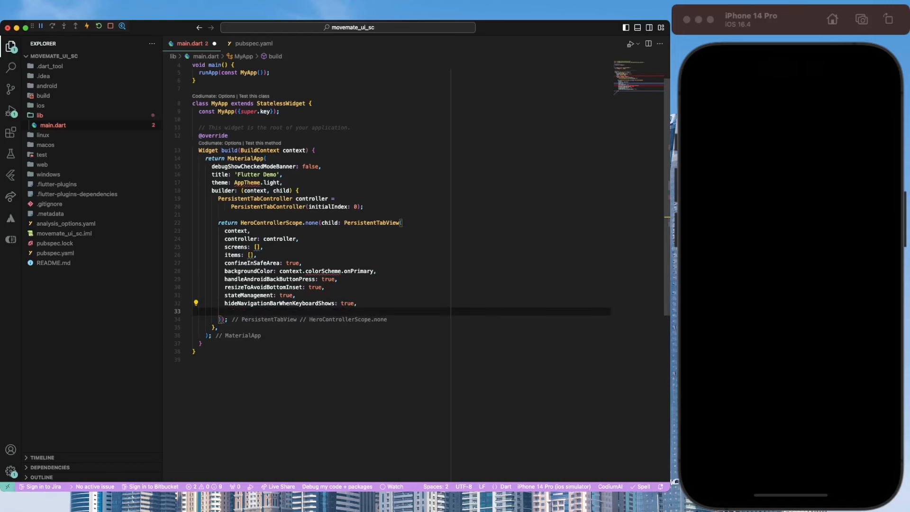
type("popAllScreensOnTapOfSelectedTab: ,")
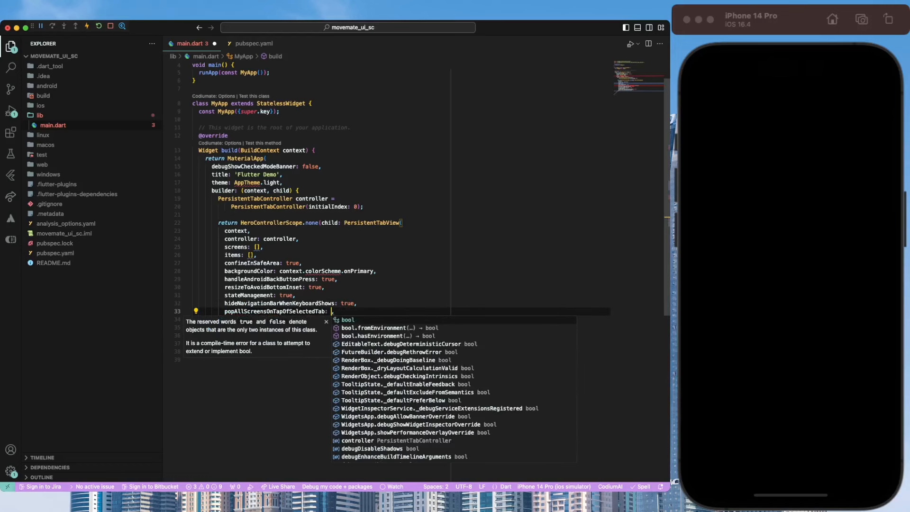
type("true,")
type("duration: Duration(milliseconds: Durations.long4),")
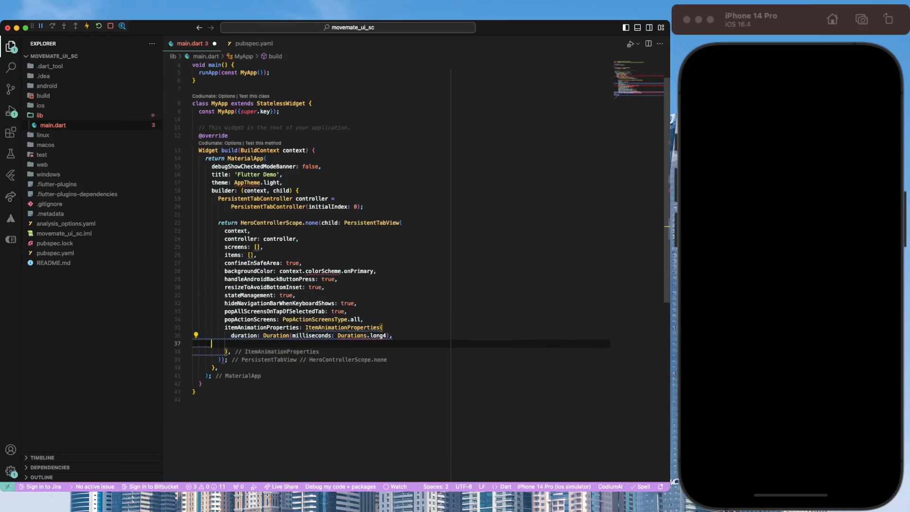
type("curve: Curves.easeInOutCubic,")
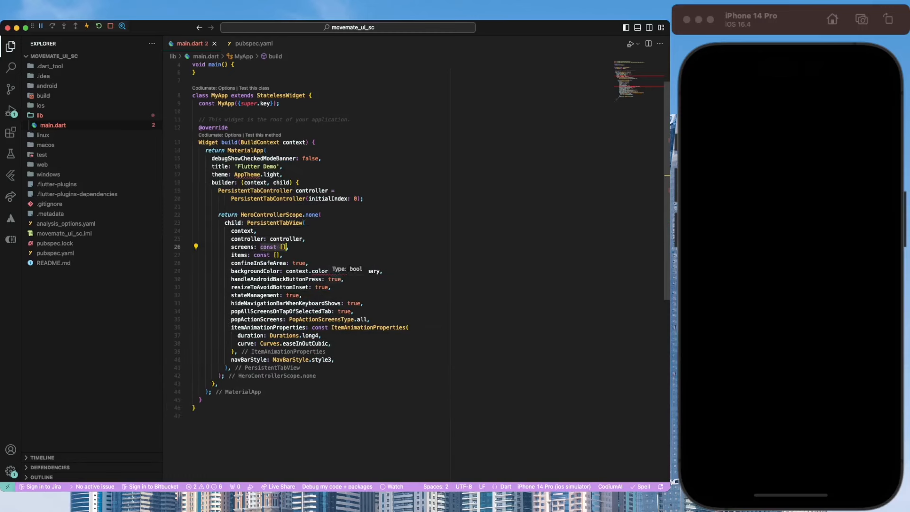
type("_buildScreens(context)")
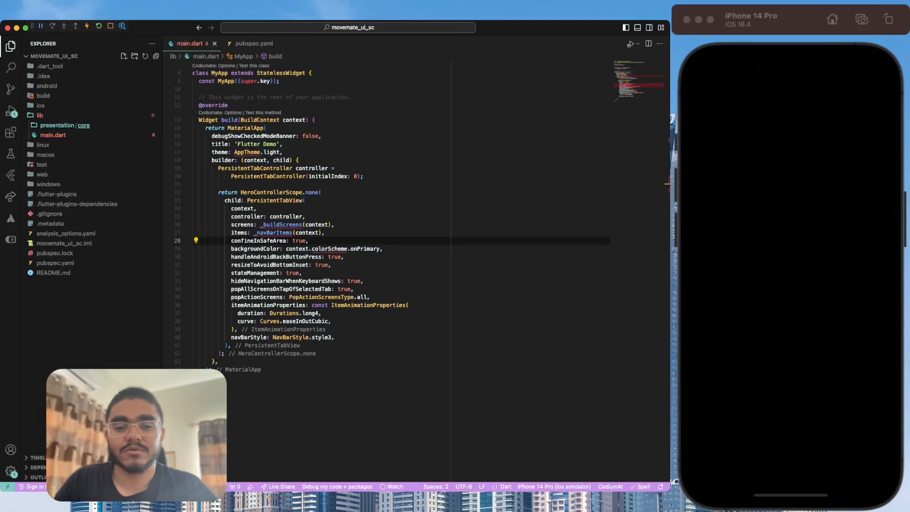
Create app_colors.dart and app_theme.dart in presentation/core/theme with the AppColors and AppTheme classes.
type("ap_d")
type("app_theme.")
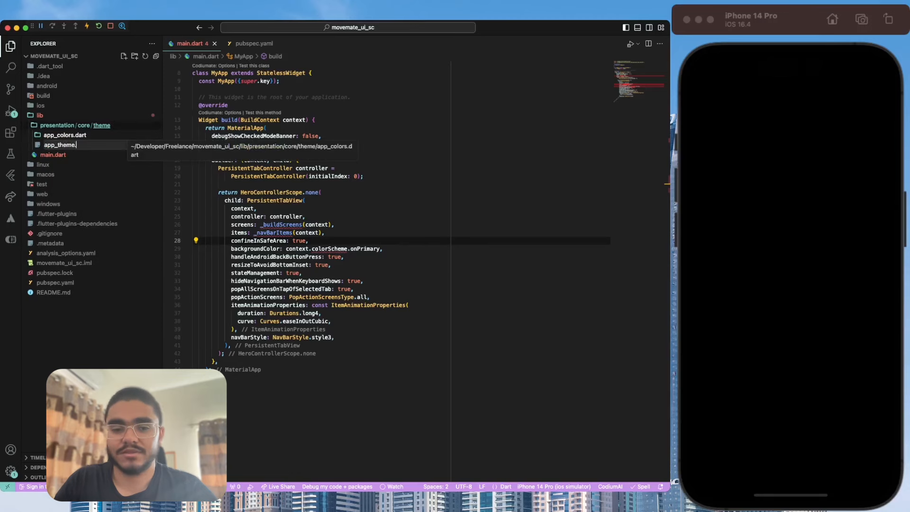
left_click(65, 144)
type("dart")
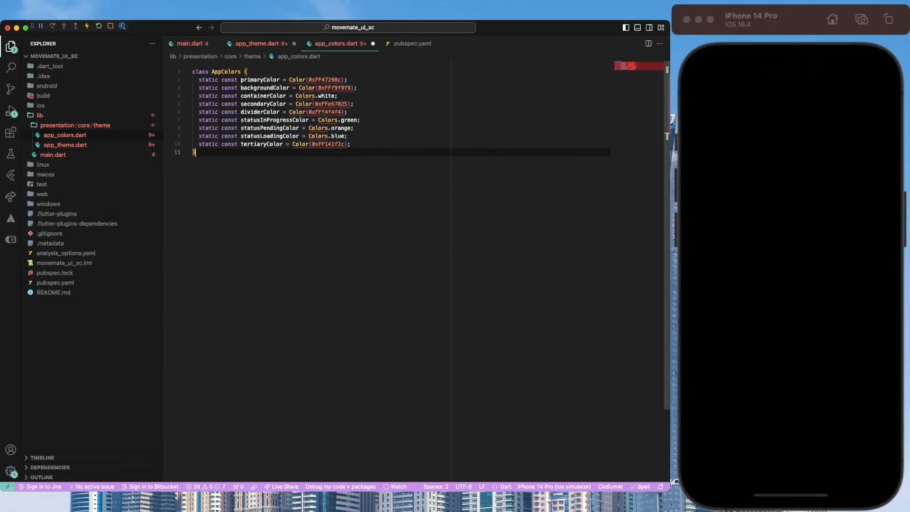
left_click(257, 43)
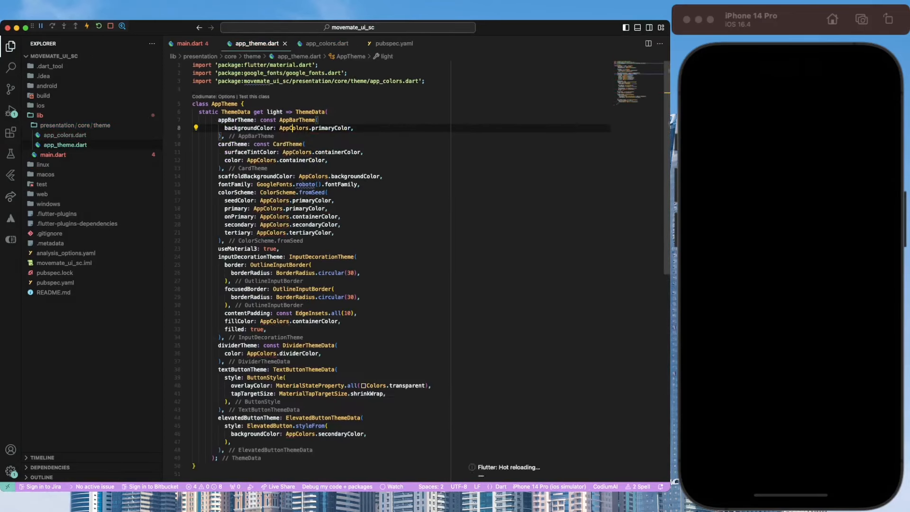
left_click(191, 43)
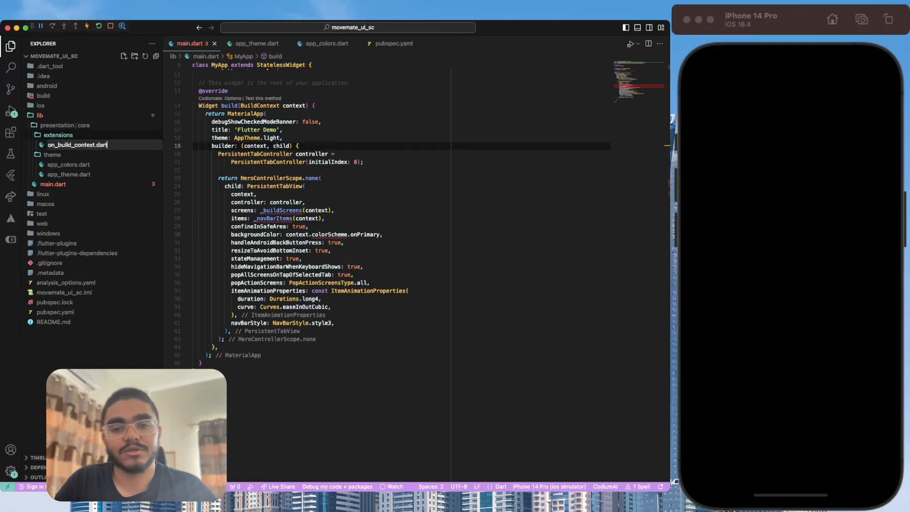
Define extension OnBuildContext on BuildContext with textTheme and colorScheme getters.
type("on")
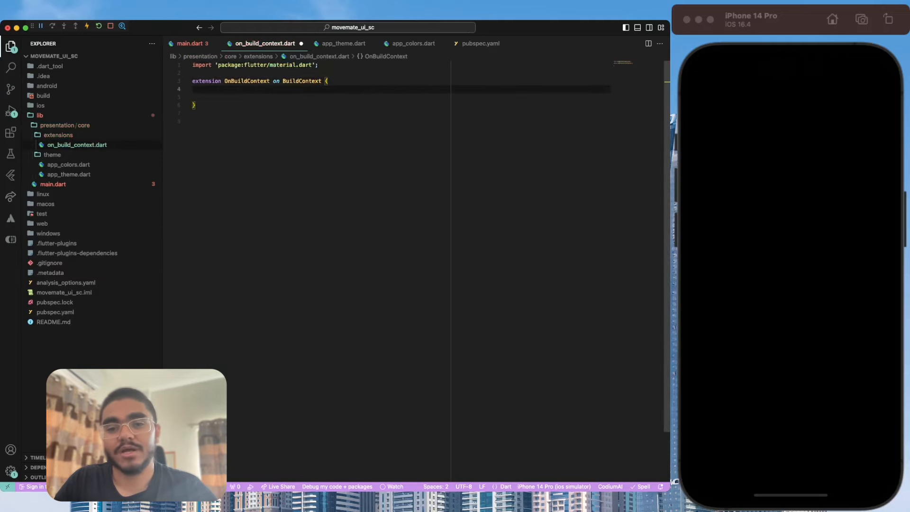
type("TextTheme get textTheme => Theme.of(this).textTheme;")
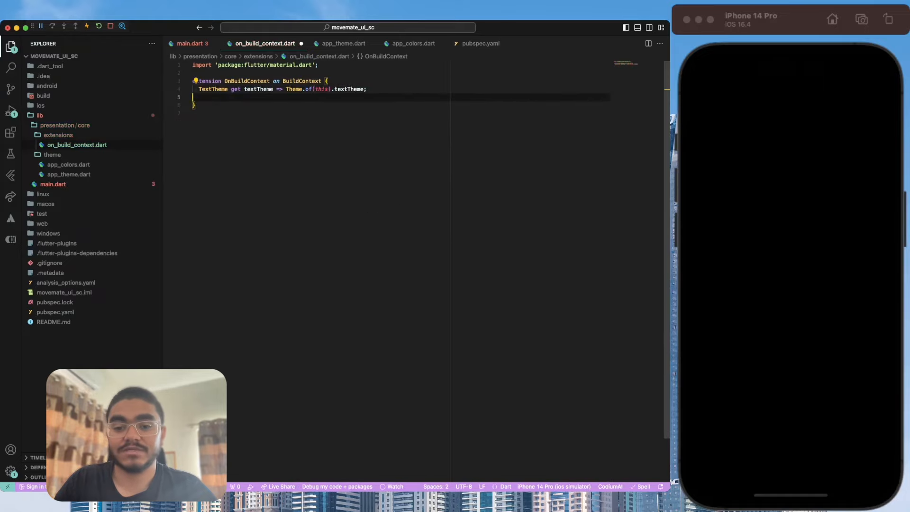
type("ColorScheme get colorScheme => Theme.of(this).colorScheme;")
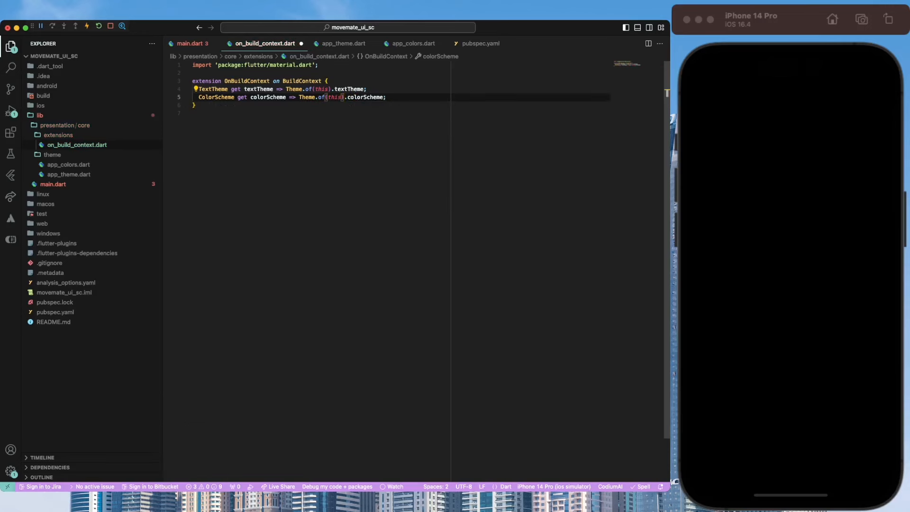
left_click(191, 44)
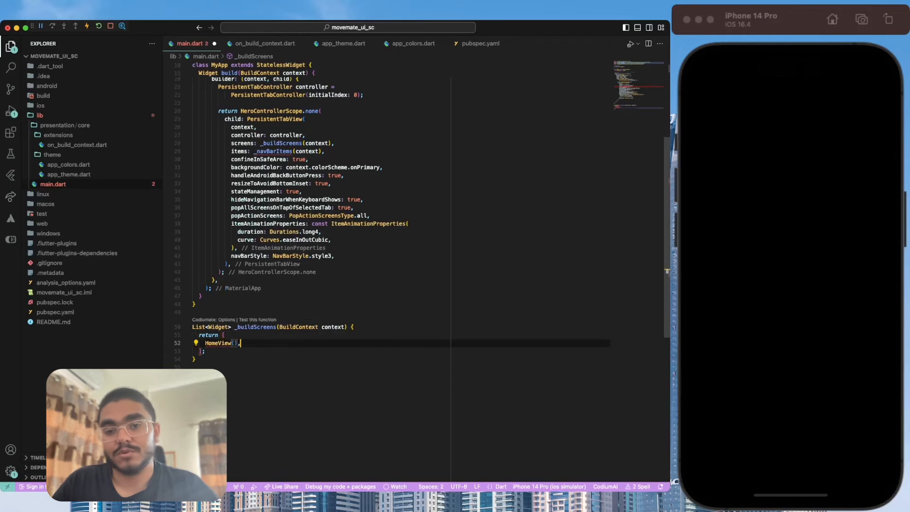
Write _buildScreens with HomeView, CalculateView and placeholders, and start the _navBarItems PersistentBottomNavBarItem list.
type("CalculateView(),")
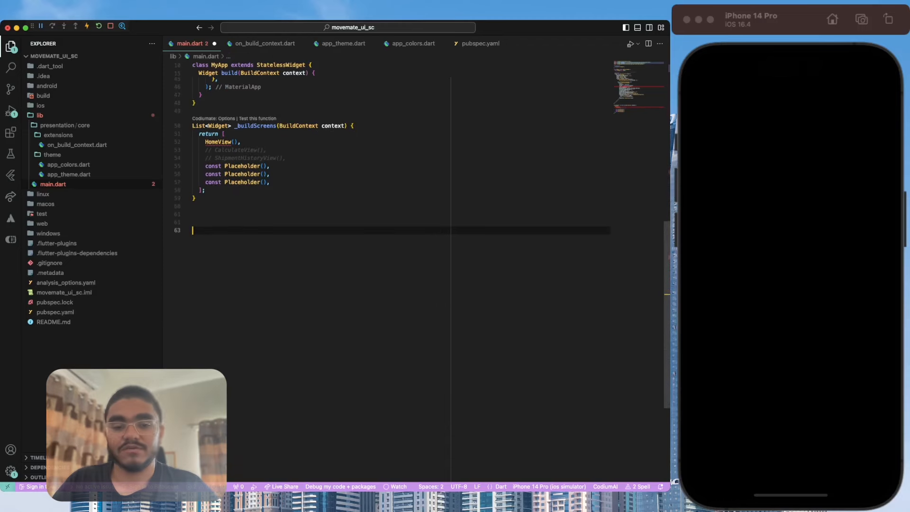
type("List<PersistentBottomNavBarItem>")
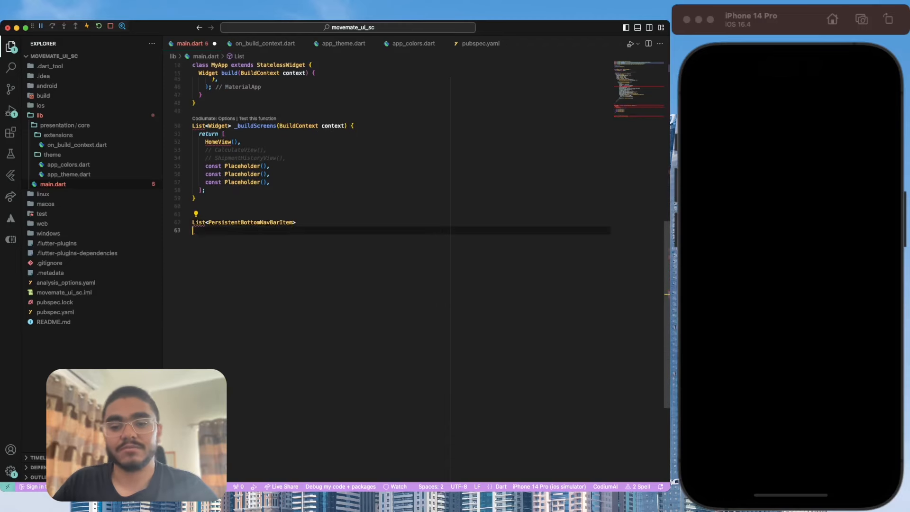
type("_navBarItems(BuildContext con")
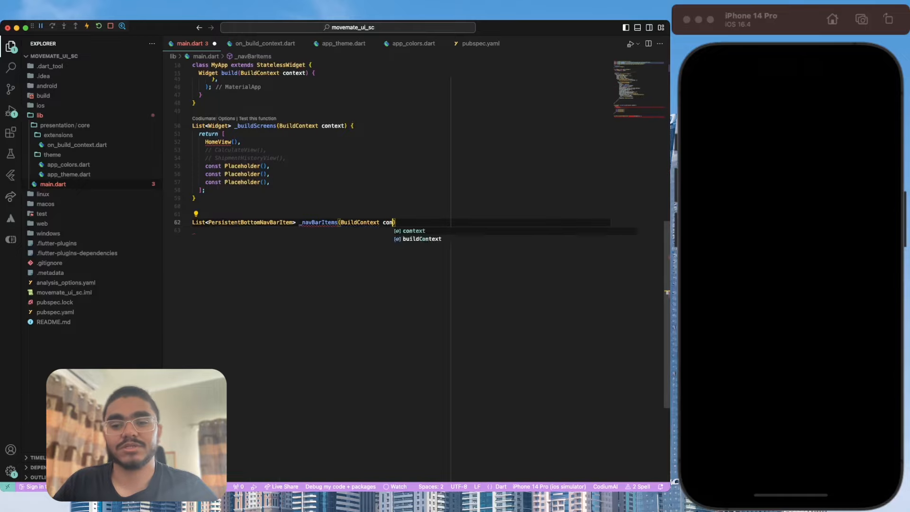
type("PersistentBott")
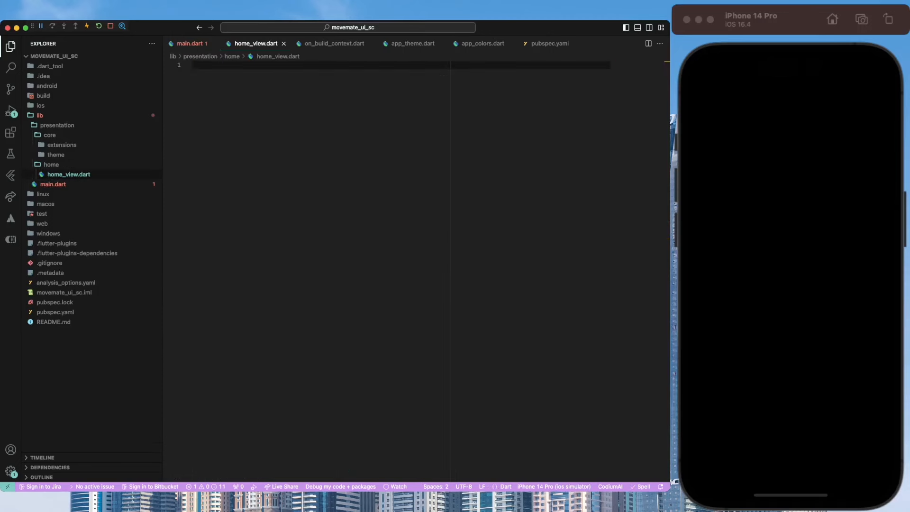
Add placeholder HomeView and CalculateView widgets, finish the nav items, and run on iPhone 14 Pro.
left_click(190, 43)
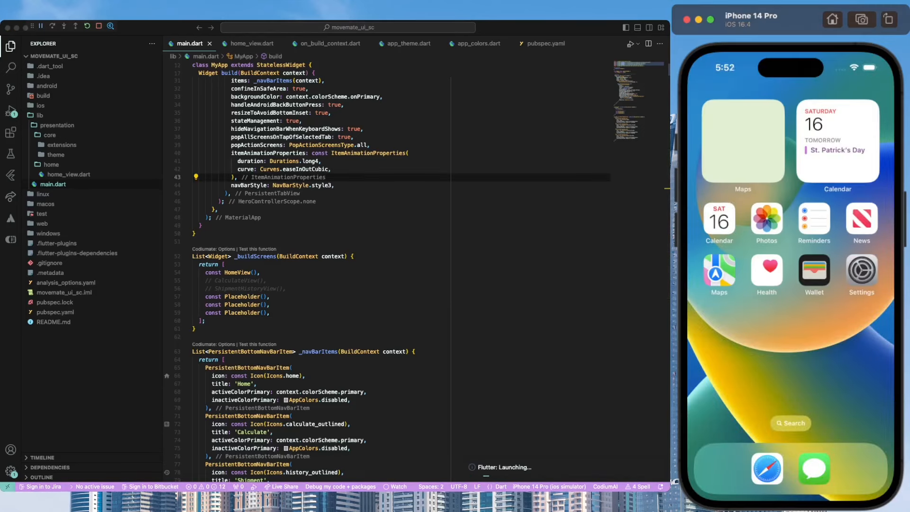
left_click(57, 124)
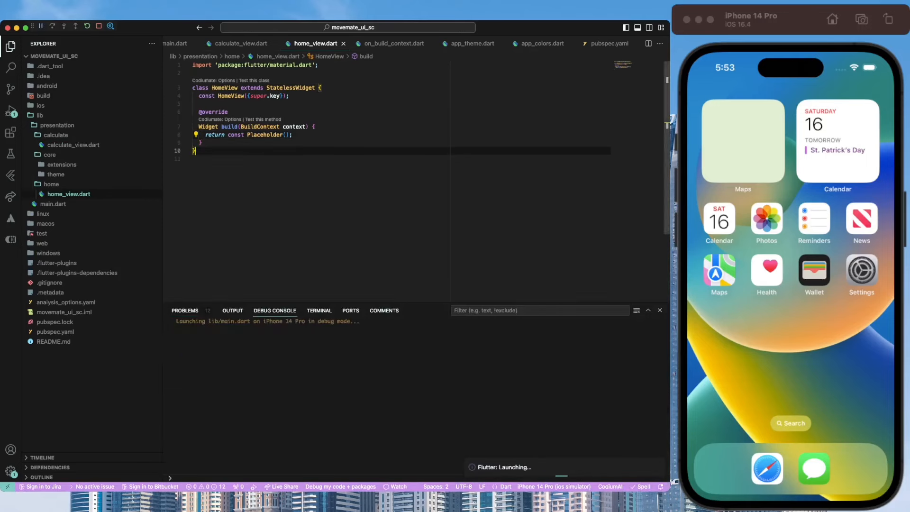
left_click(74, 144)
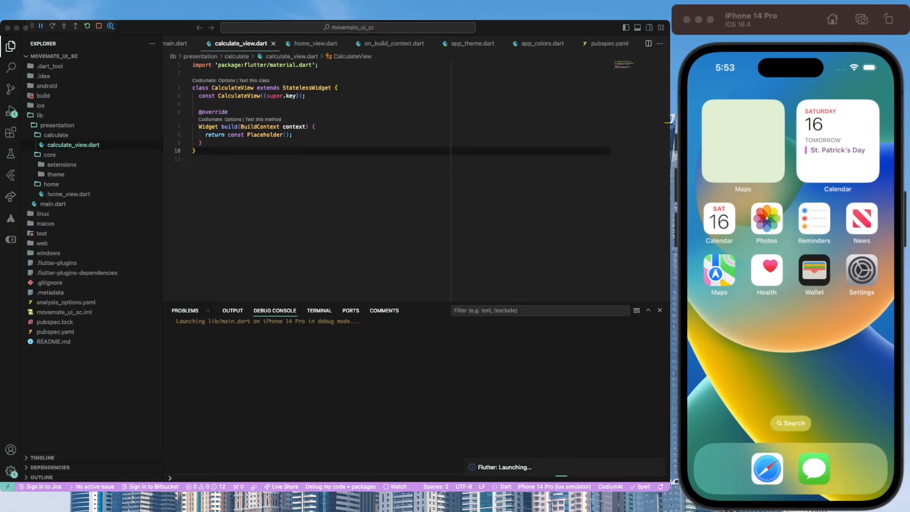